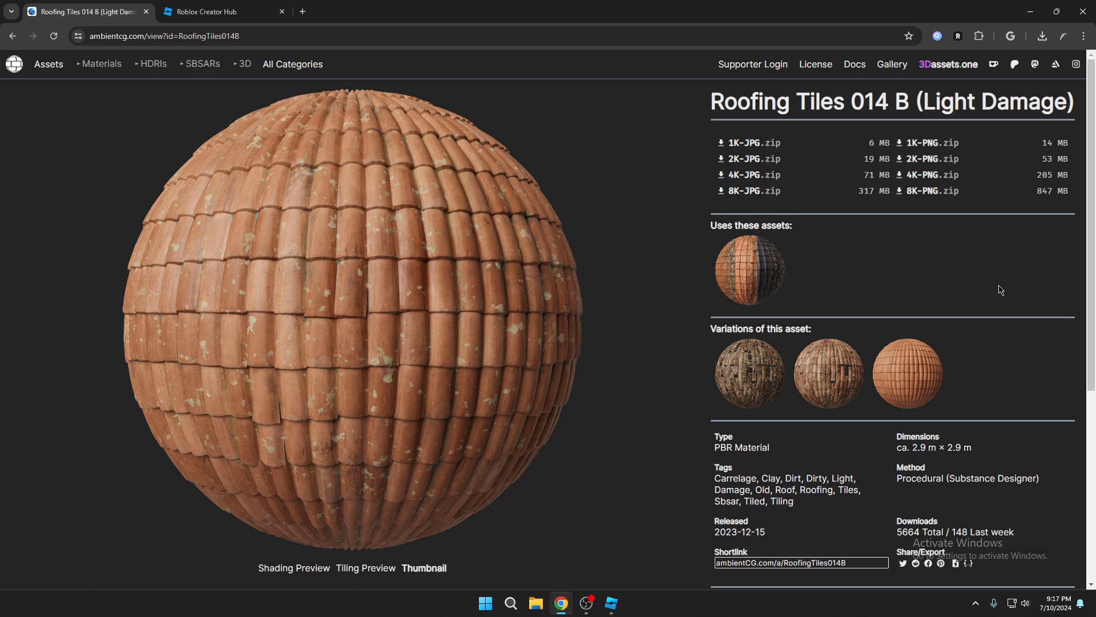
mouse_move(924, 274)
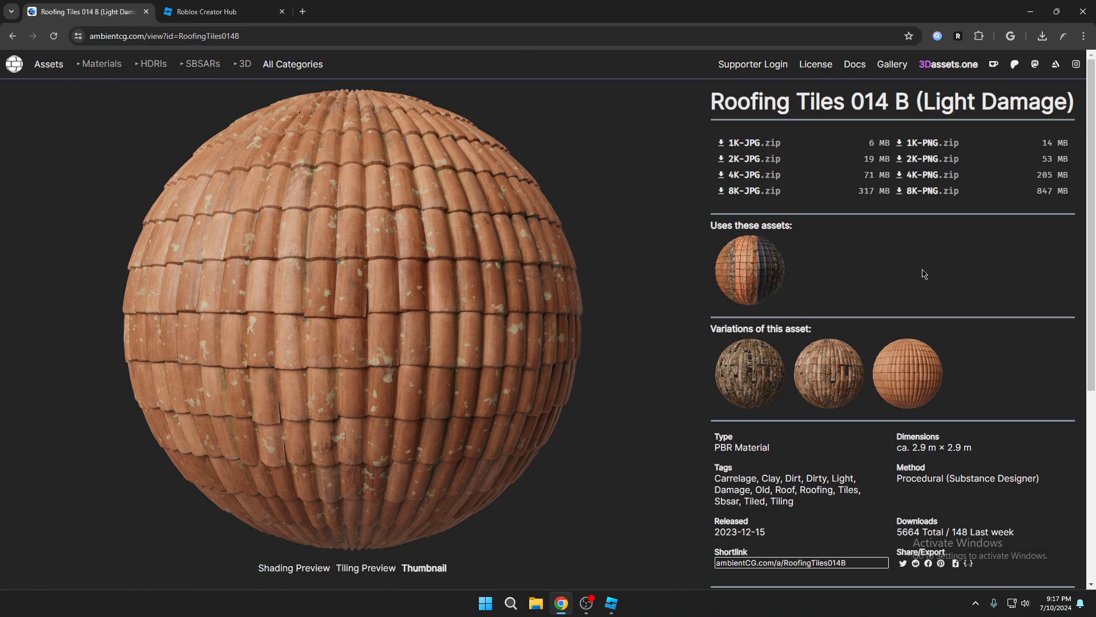
mouse_move(925, 287)
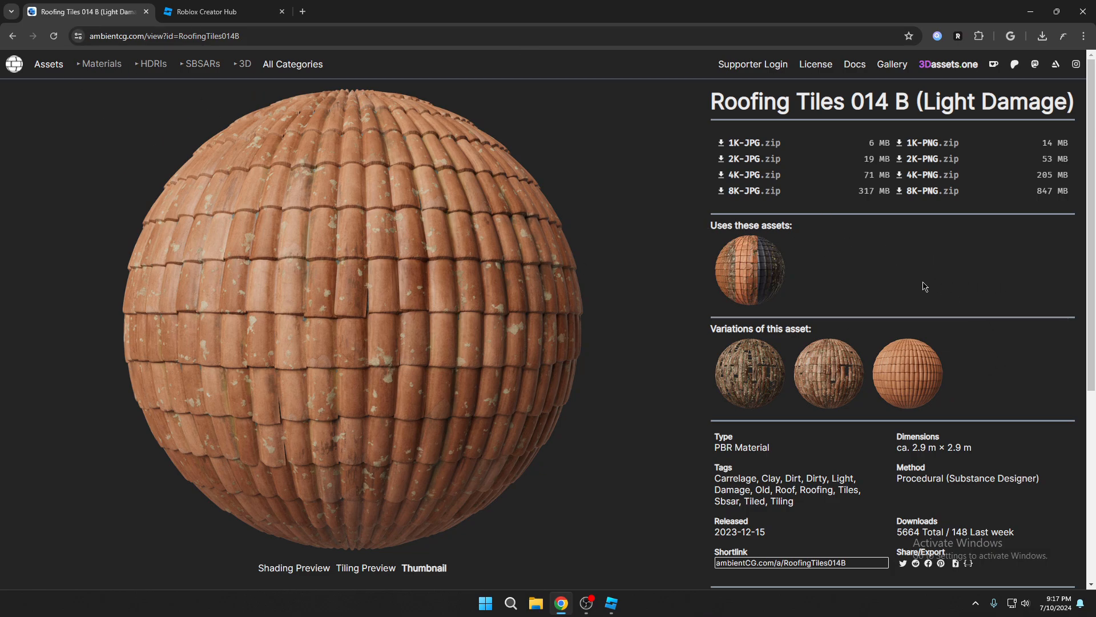
mouse_move(925, 277)
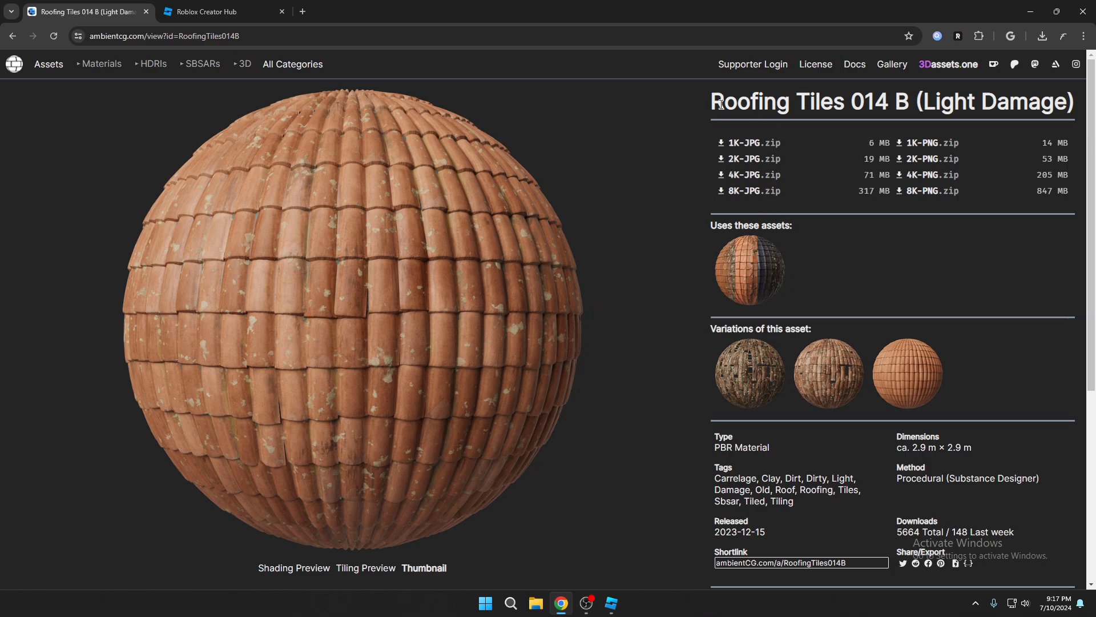
mouse_move(970, 260)
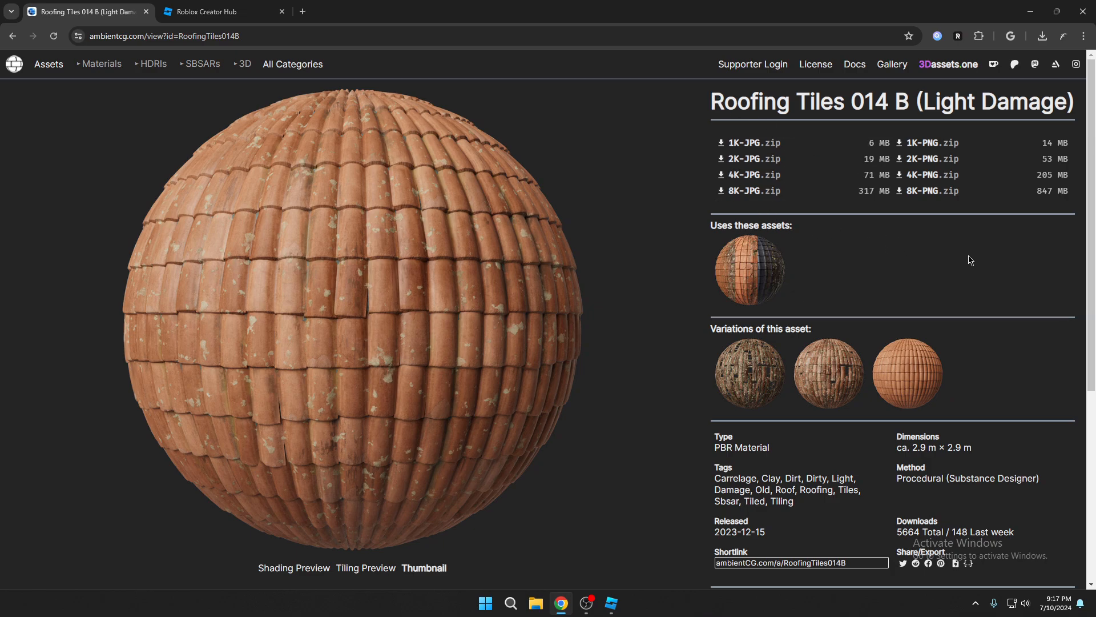
mouse_move(946, 280)
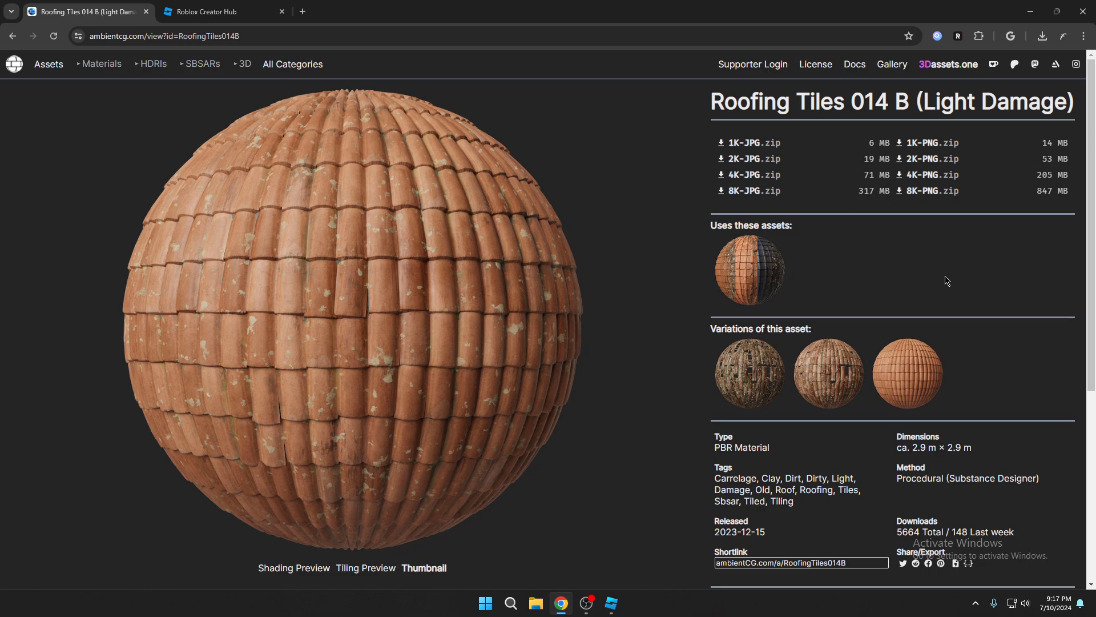
mouse_move(905, 176)
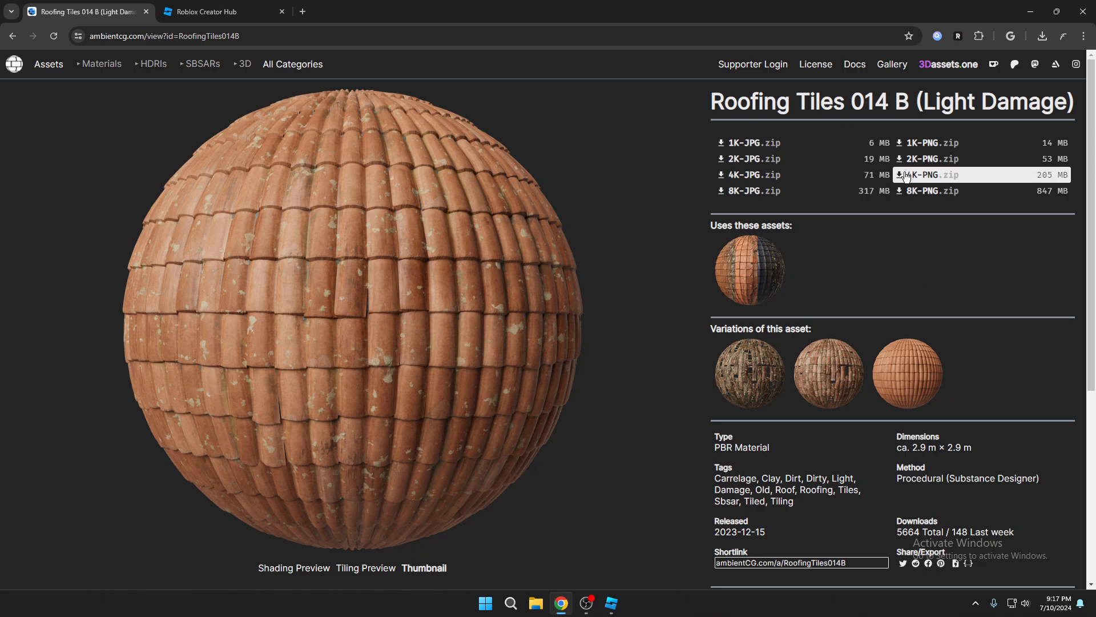
mouse_move(968, 297)
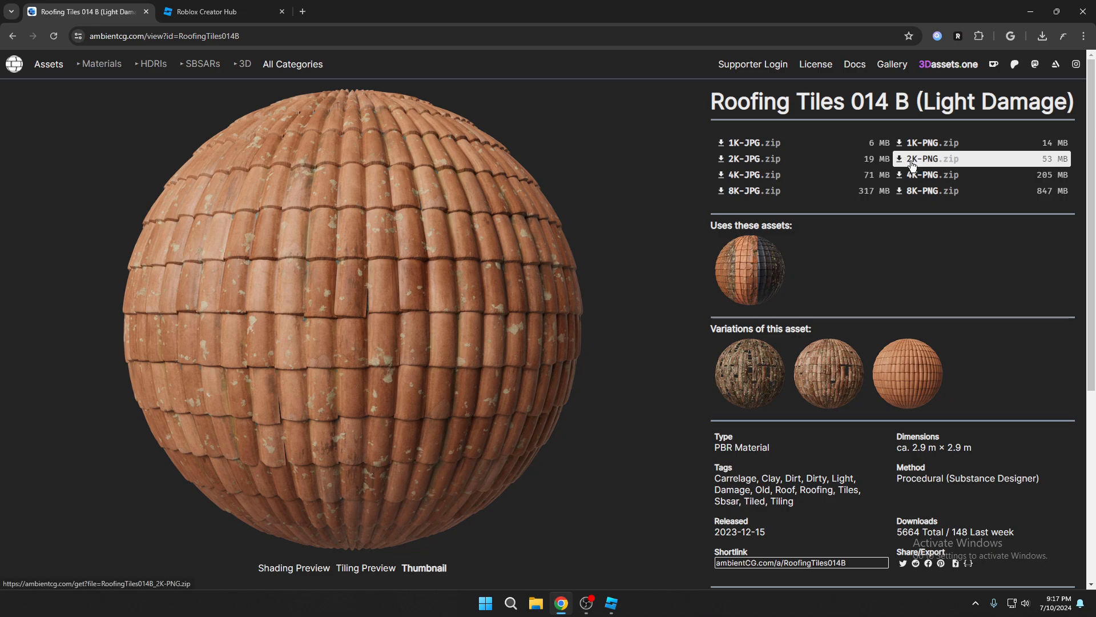
mouse_move(1017, 166)
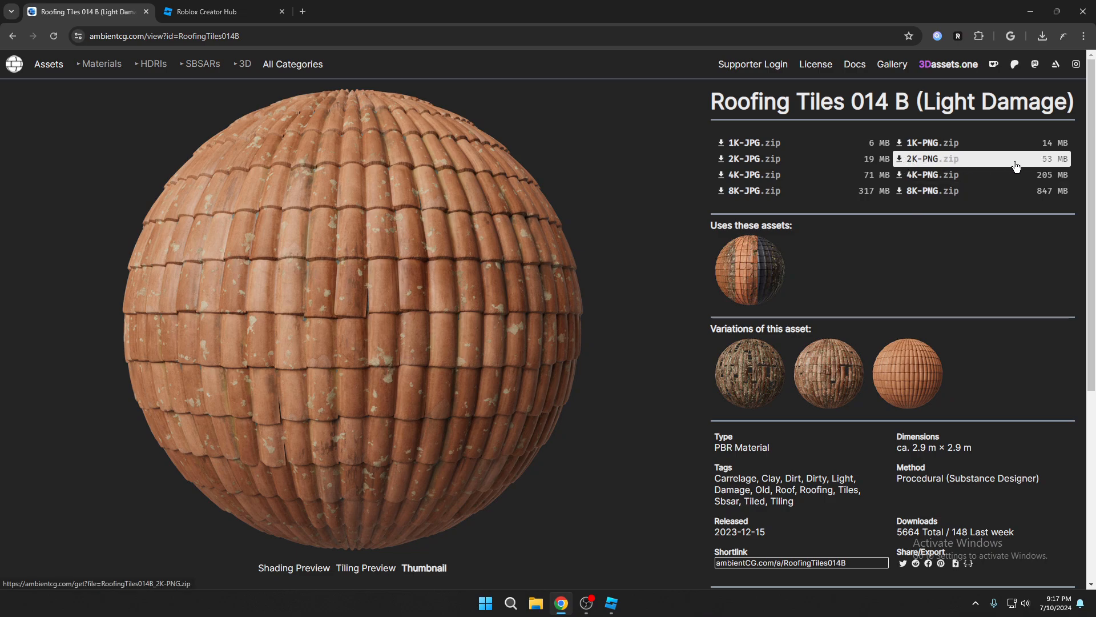
mouse_move(1064, 166)
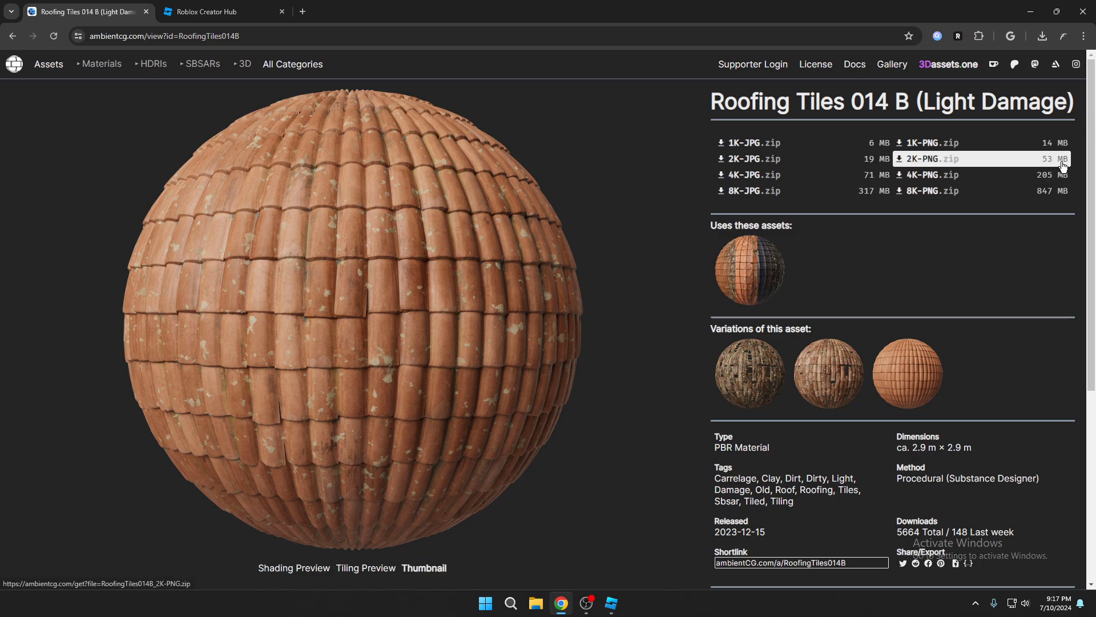
mouse_move(976, 265)
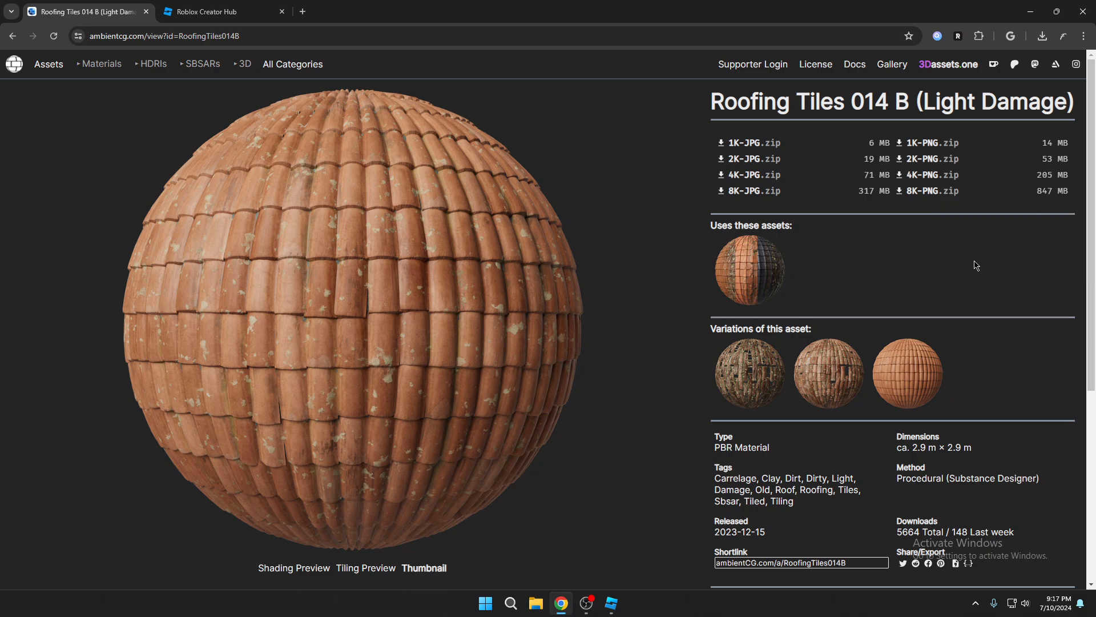
mouse_move(730, 165)
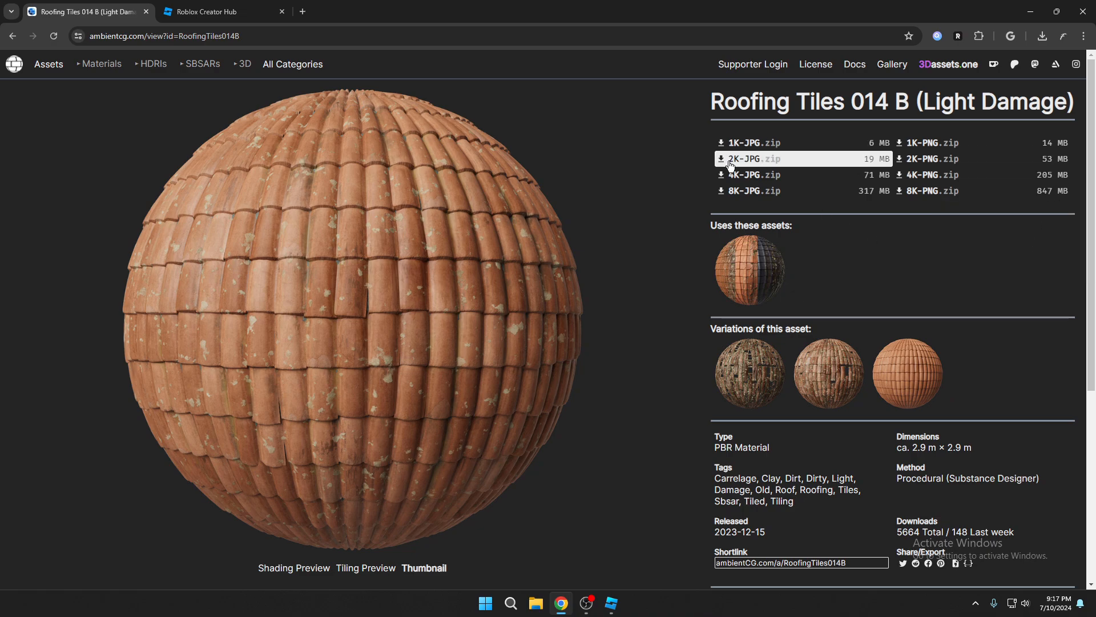
mouse_move(753, 164)
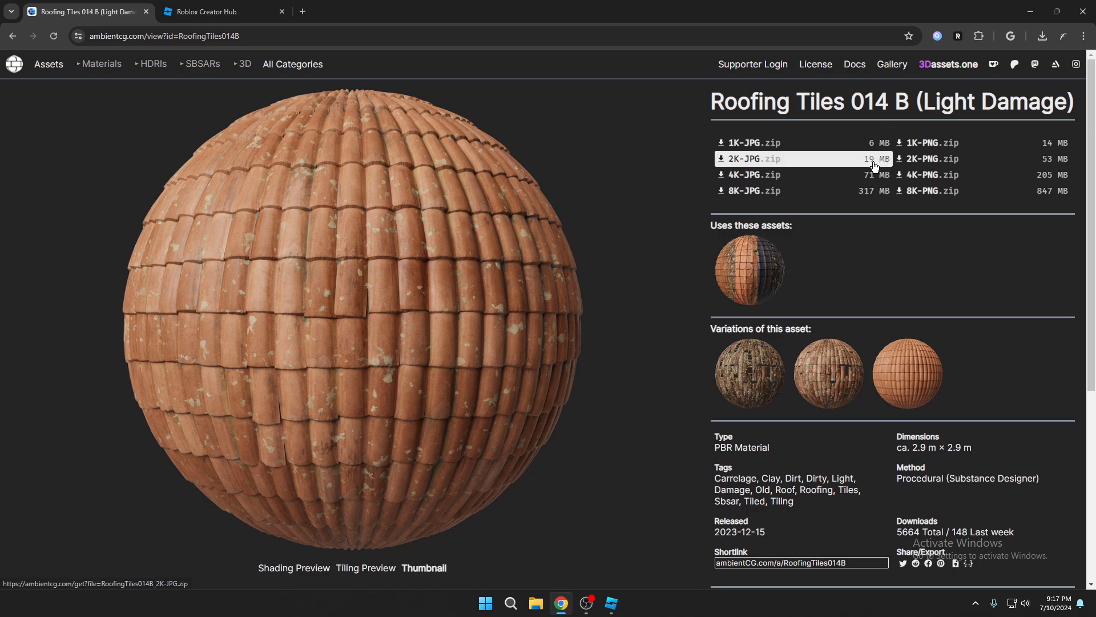
mouse_move(874, 164)
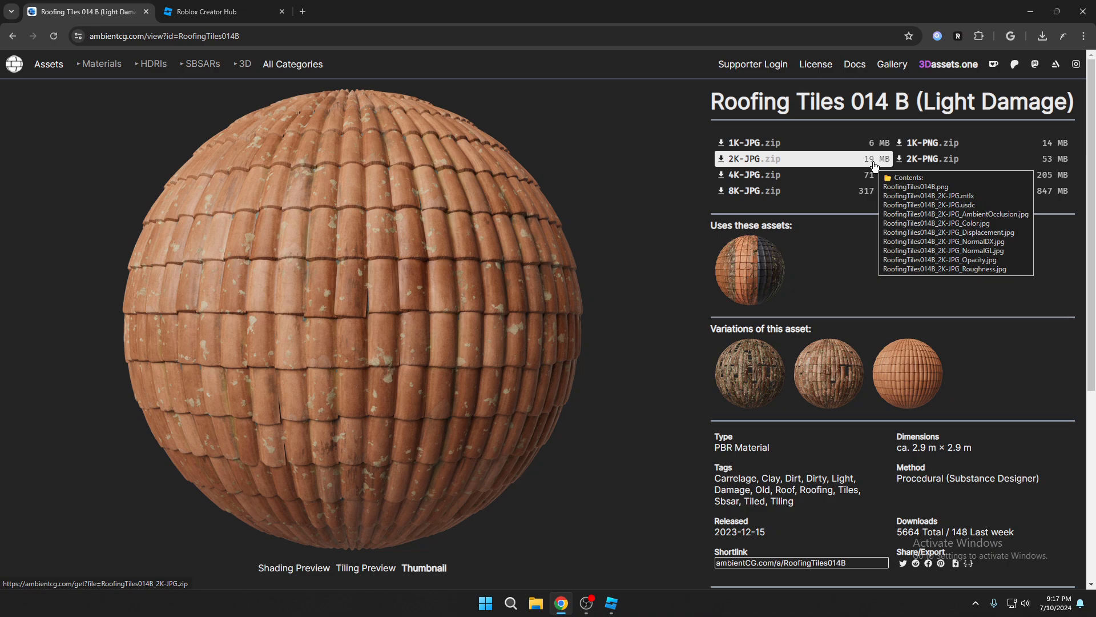
mouse_move(951, 254)
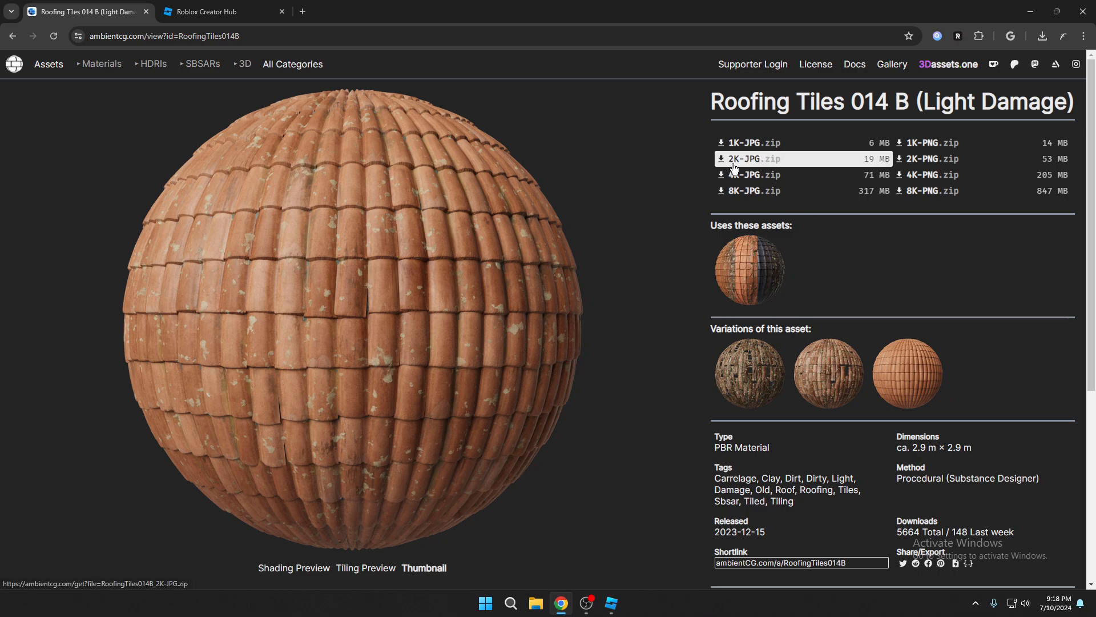
mouse_move(922, 296)
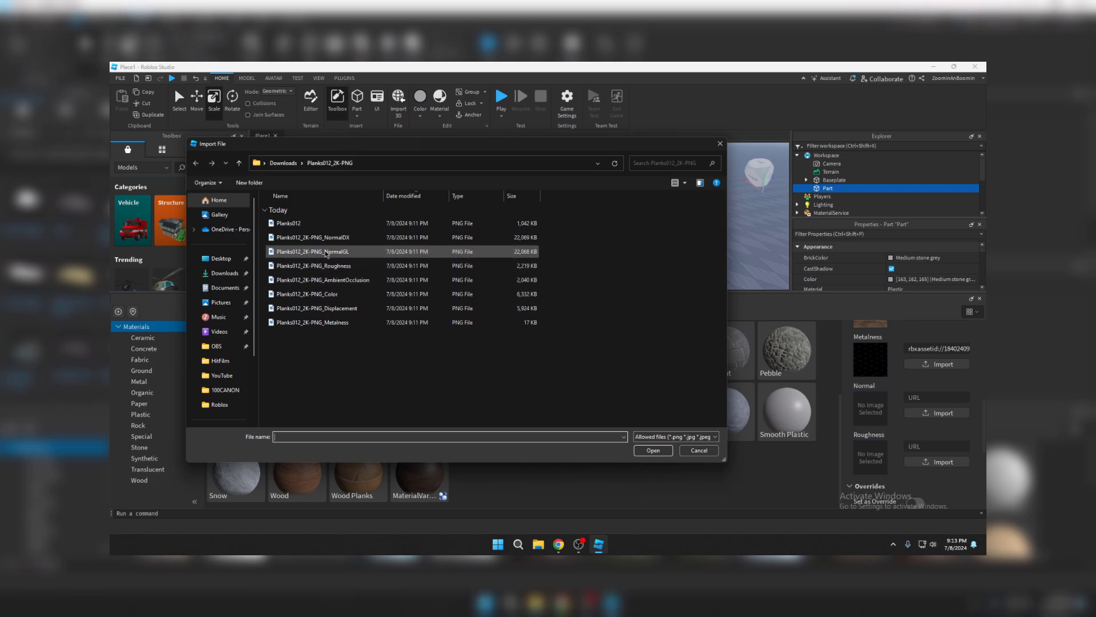
Cancel the Planks012_2K-PNG import dialog, leaving the Normal map slot empty.
left_click(698, 450)
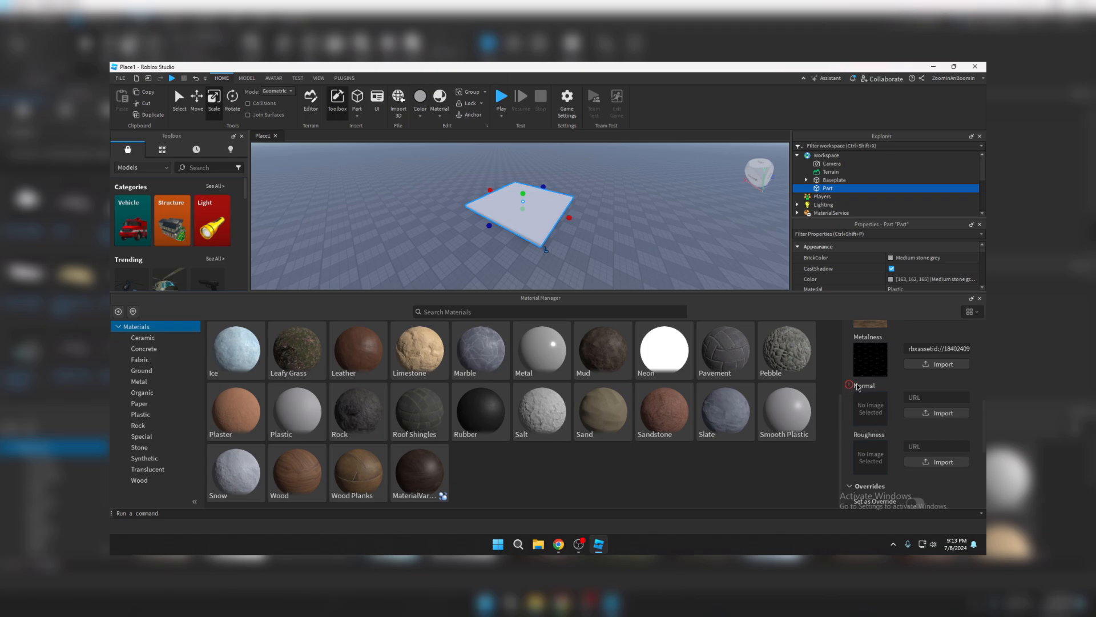
mouse_move(855, 390)
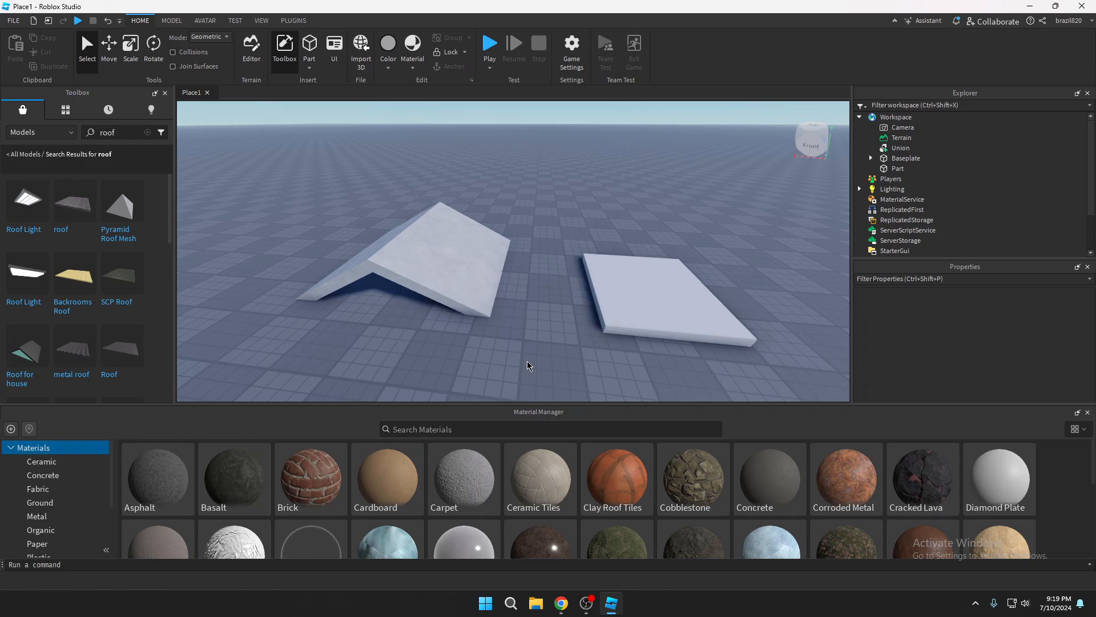
mouse_move(498, 369)
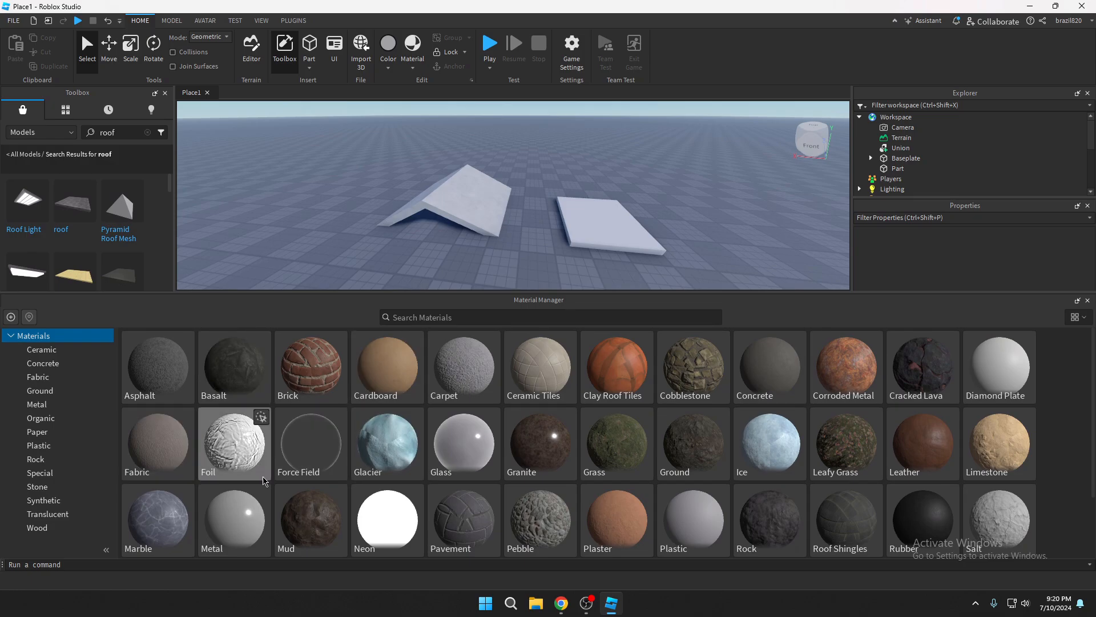
Open the Brick material's details in the Material Manager.
left_click(311, 367)
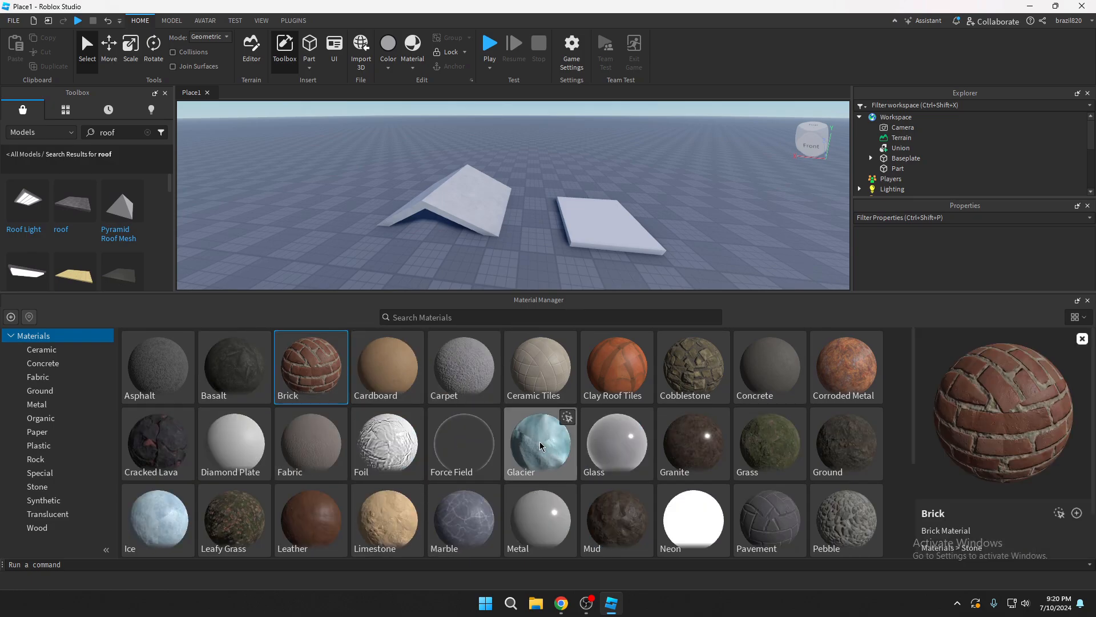
mouse_move(988, 491)
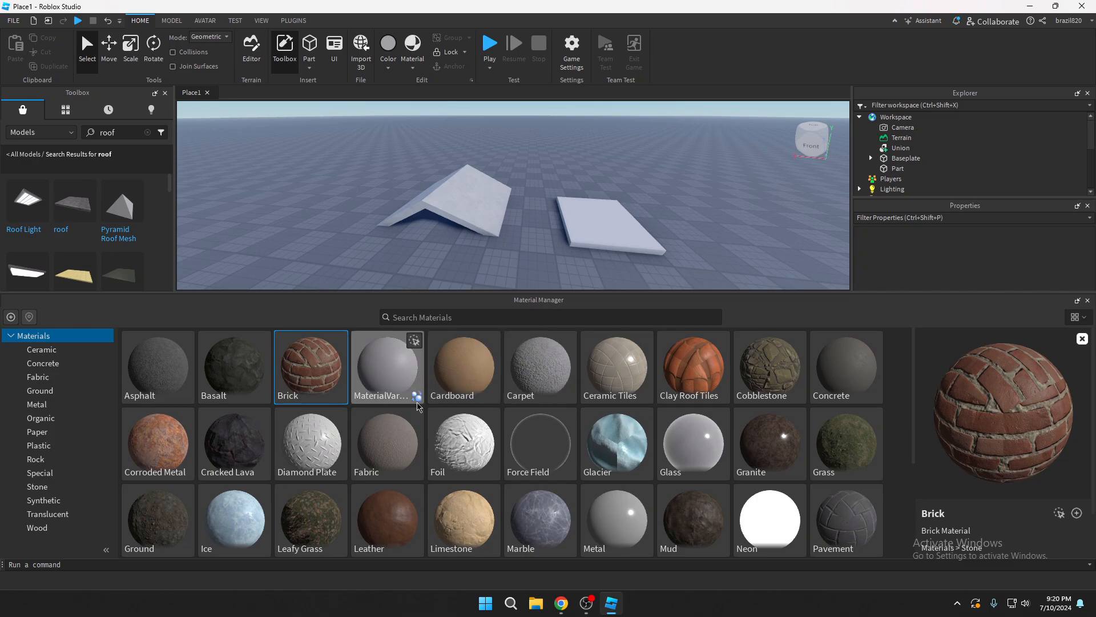
Base the new variant on Brick and import the RoofingTiles014B_2K-JPG Color image.
left_click(387, 366)
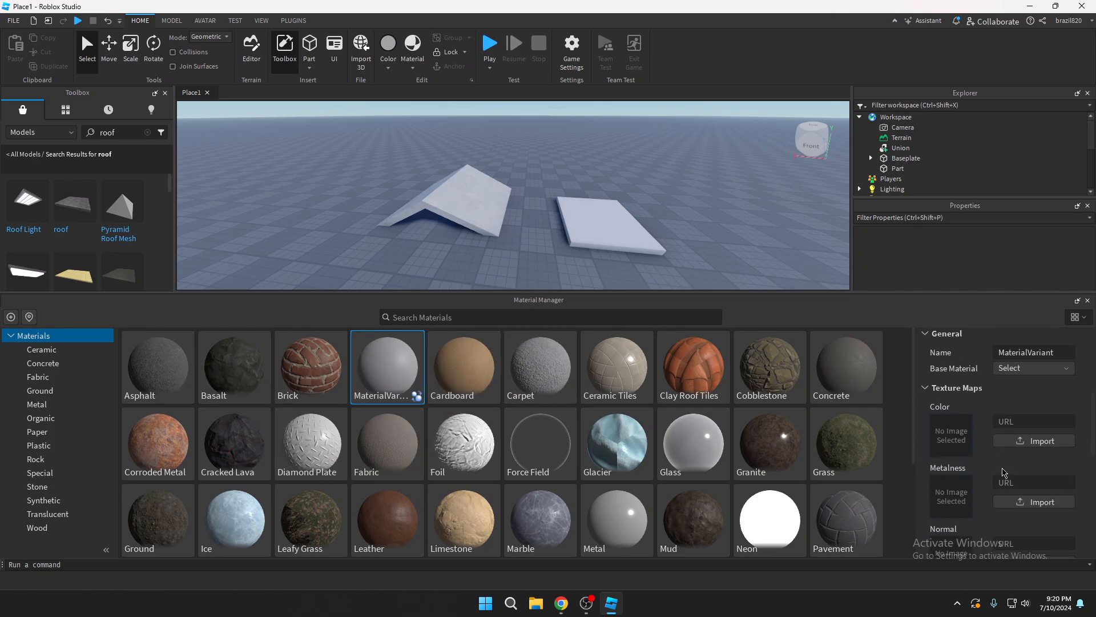
scroll("down", 3)
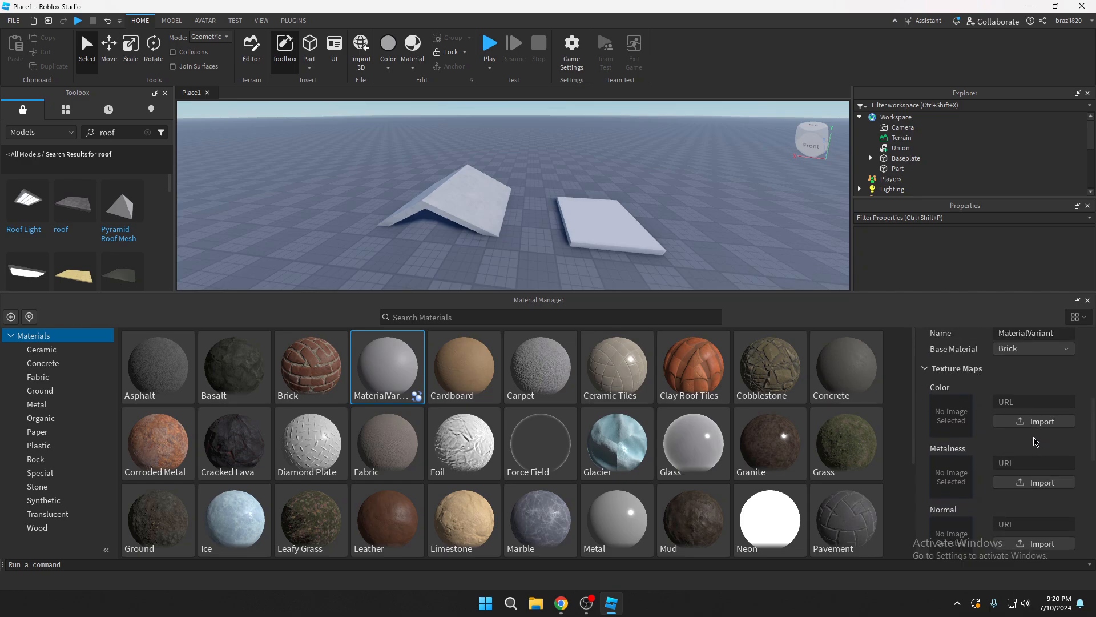
left_click(1033, 421)
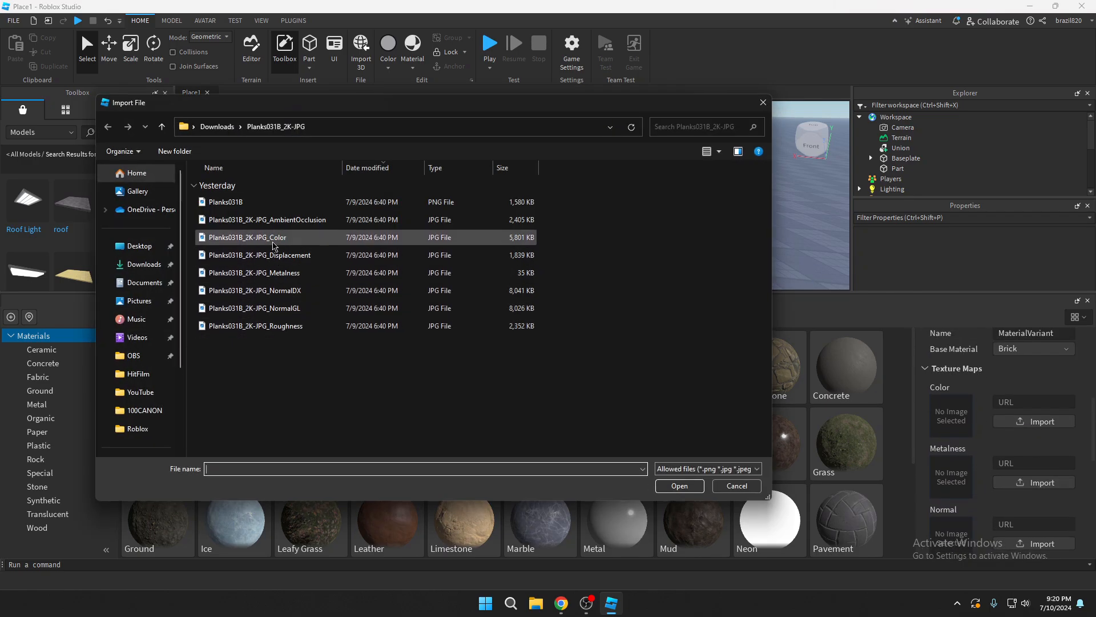
left_click(143, 264)
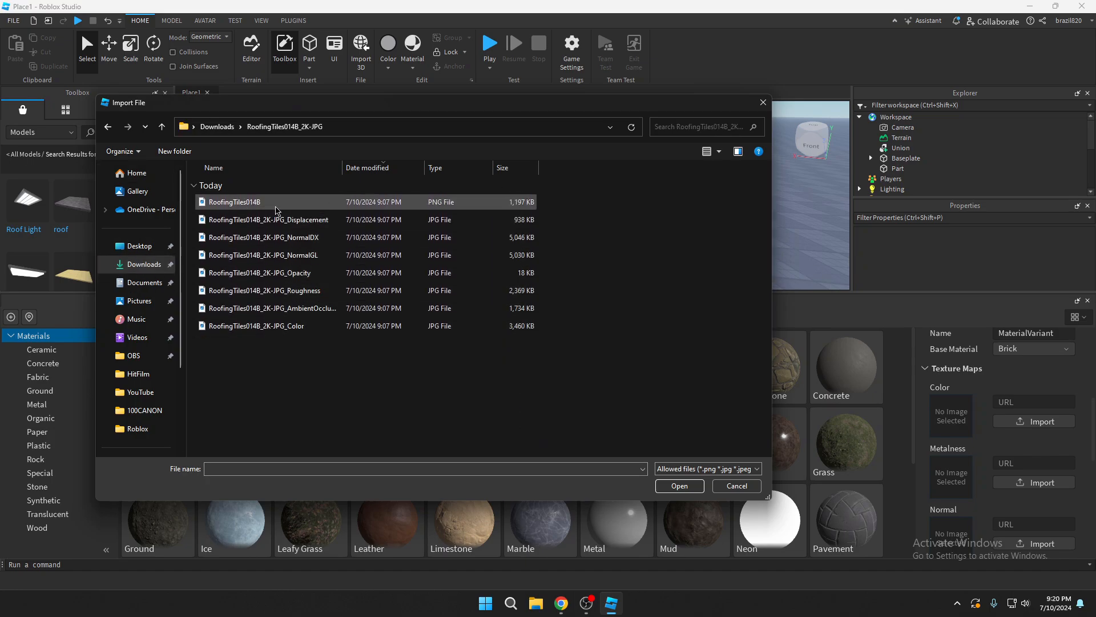
left_click(256, 325)
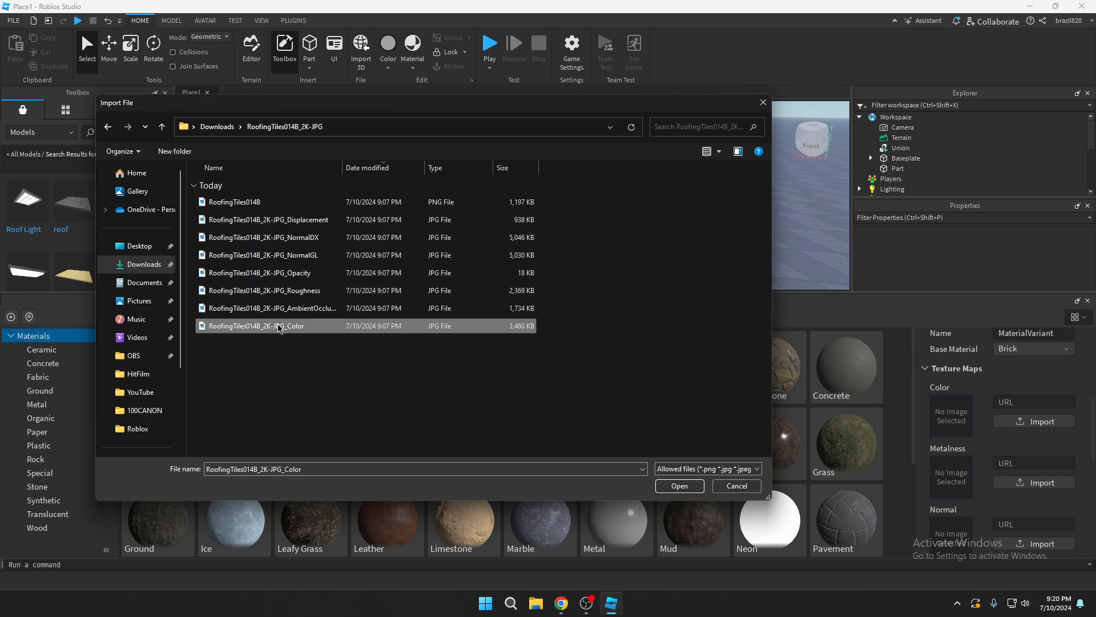
left_click(736, 486)
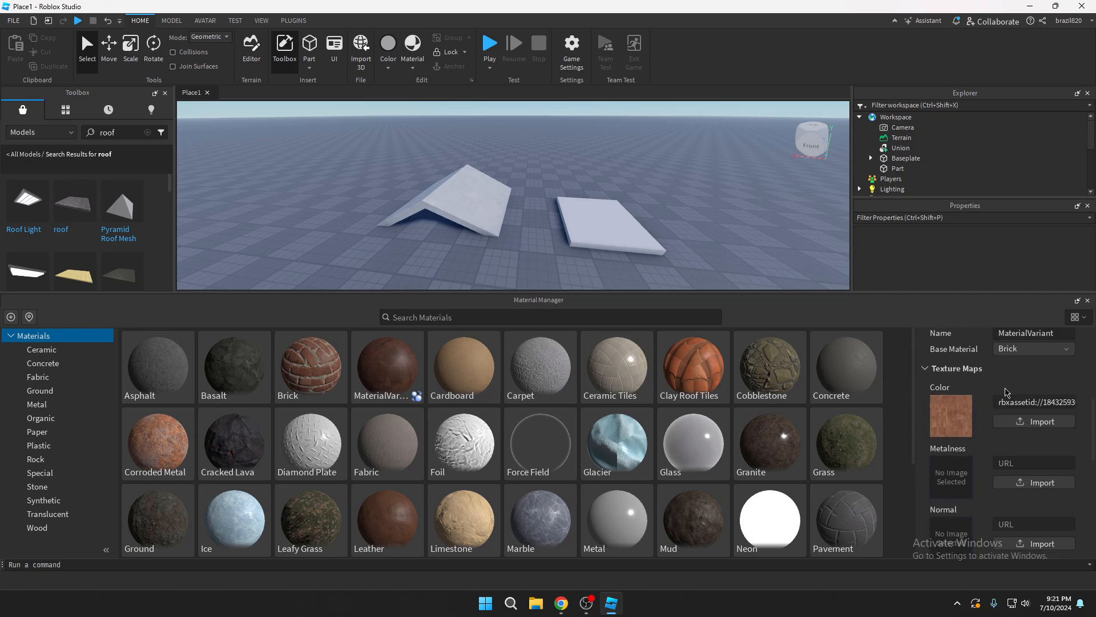
mouse_move(982, 397)
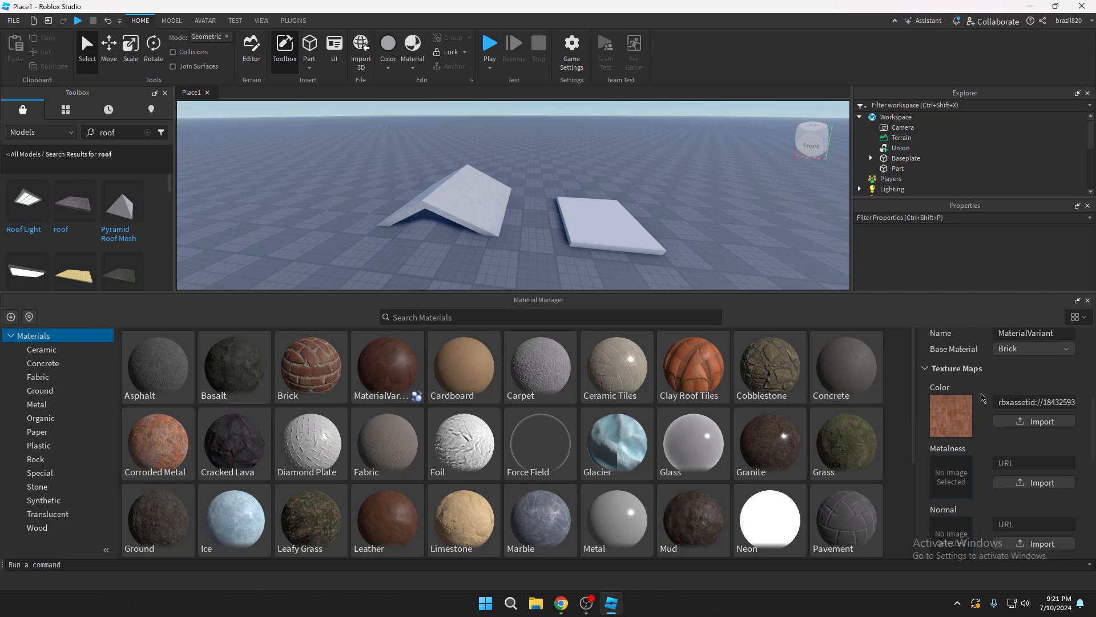
scroll("down", 3)
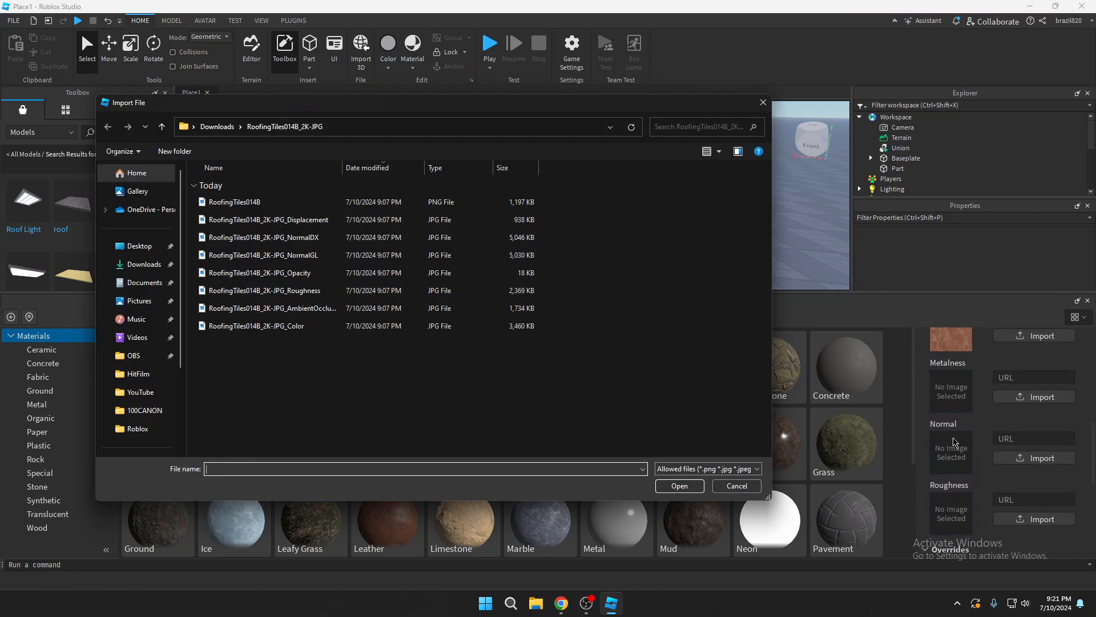
Assign the RoofingTiles014B NormalGL image and choose the Roughness JPG for the variant.
left_click(263, 255)
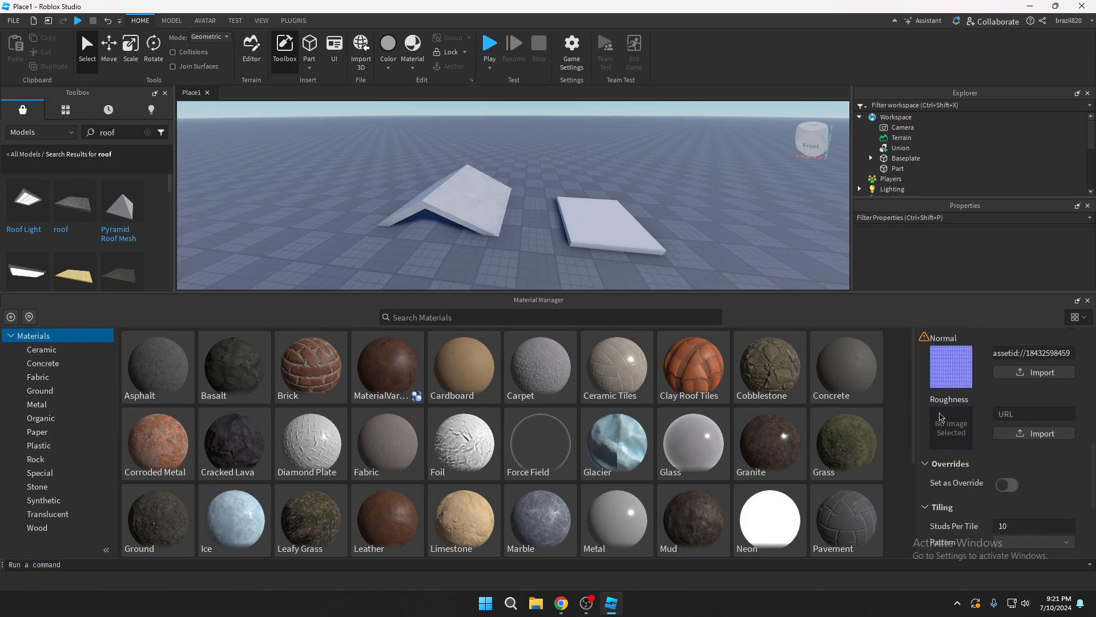
left_click(1034, 433)
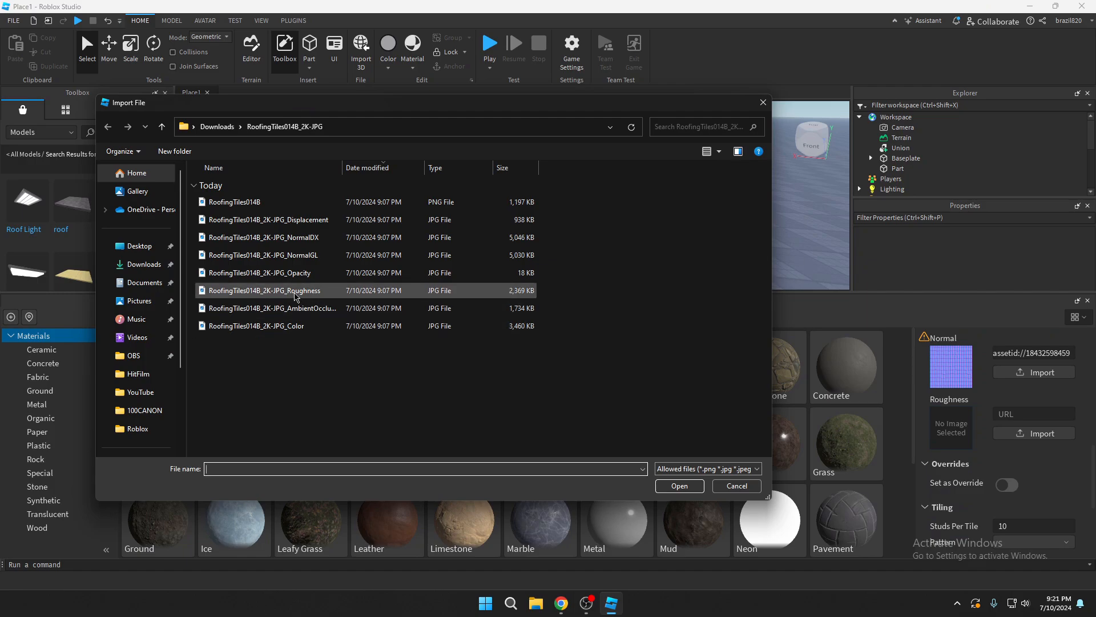
left_click(737, 486)
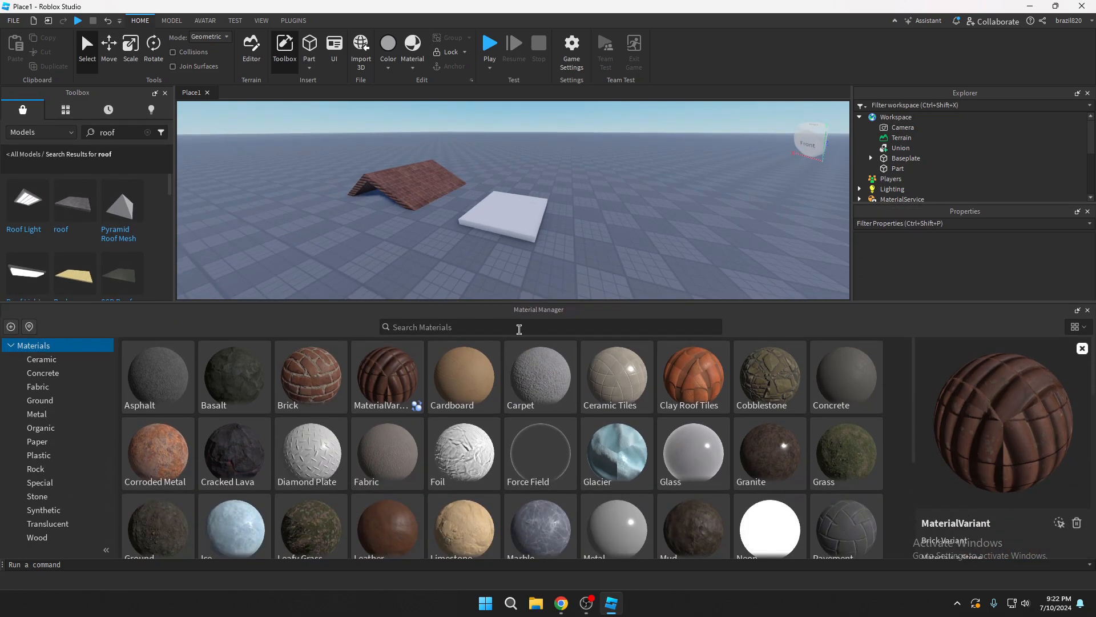
Create a Wood Planks variant and import maps from the Planks031B_2K-JPG folder.
scroll("down", 3)
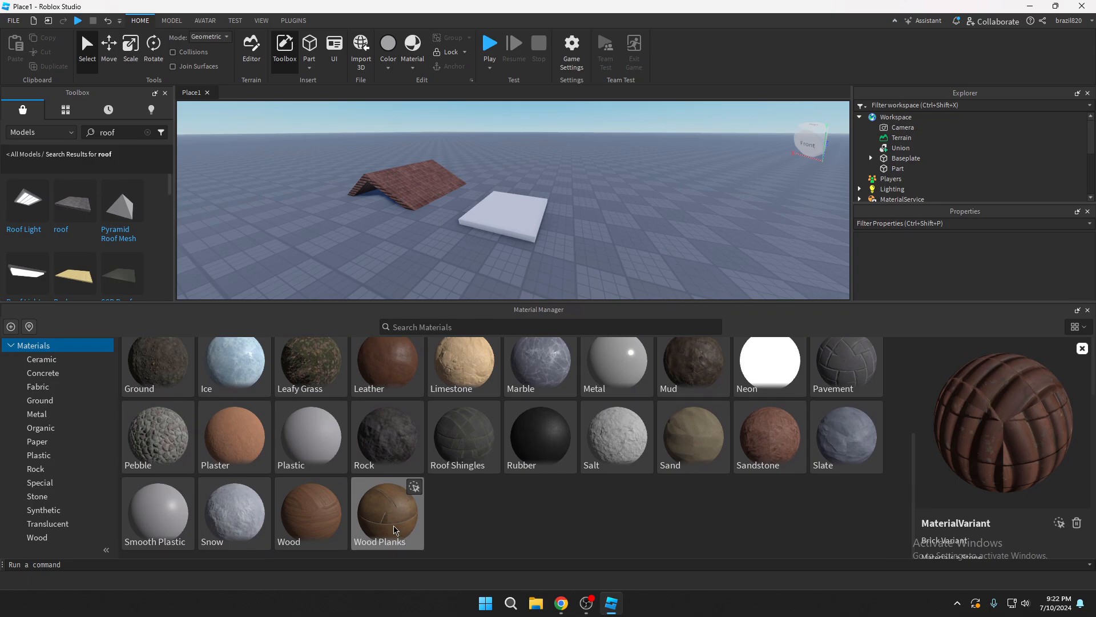
left_click(387, 512)
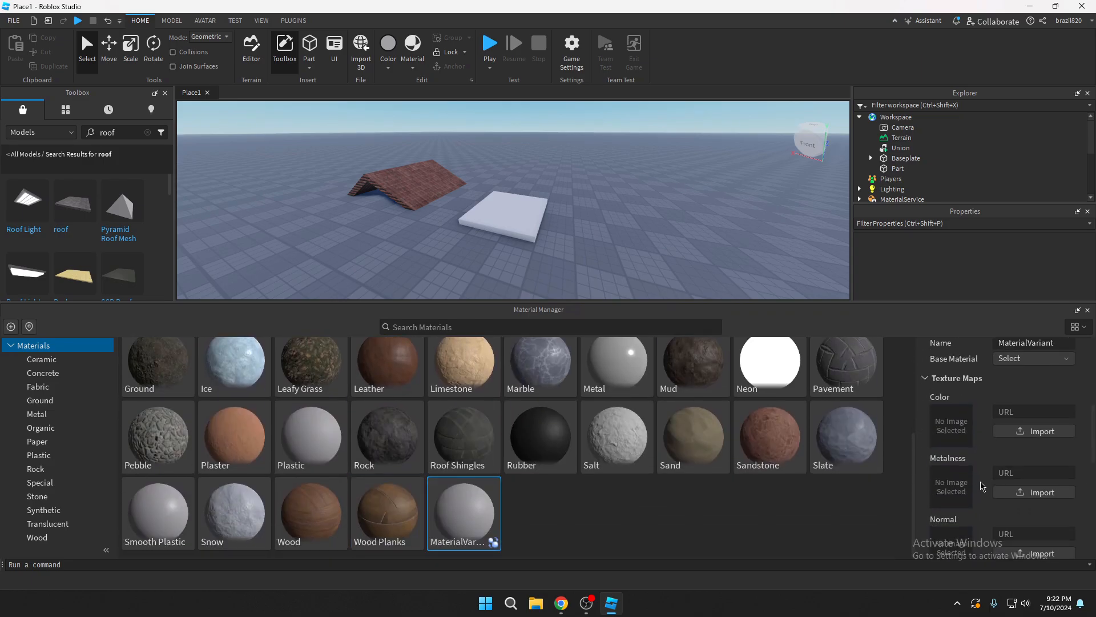
left_click(1034, 430)
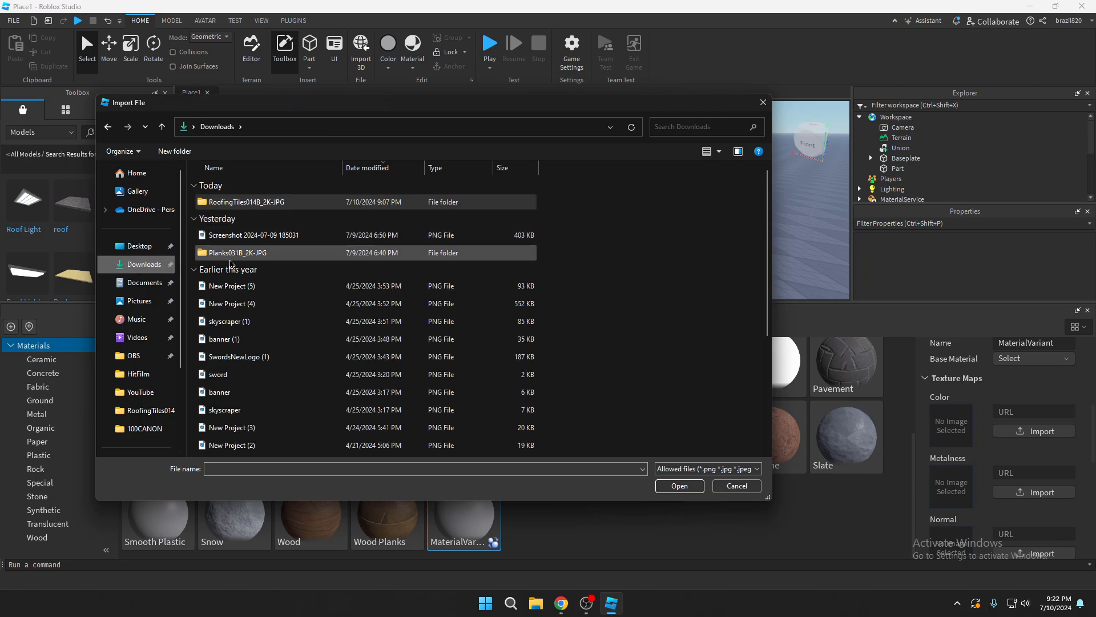
double_click(237, 252)
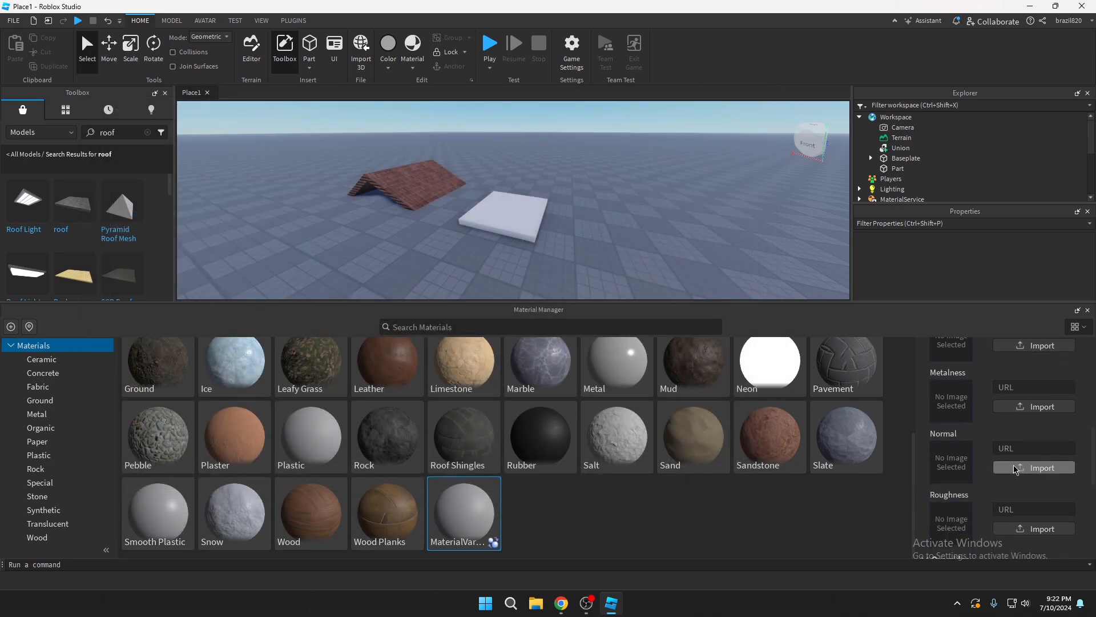
mouse_move(1002, 476)
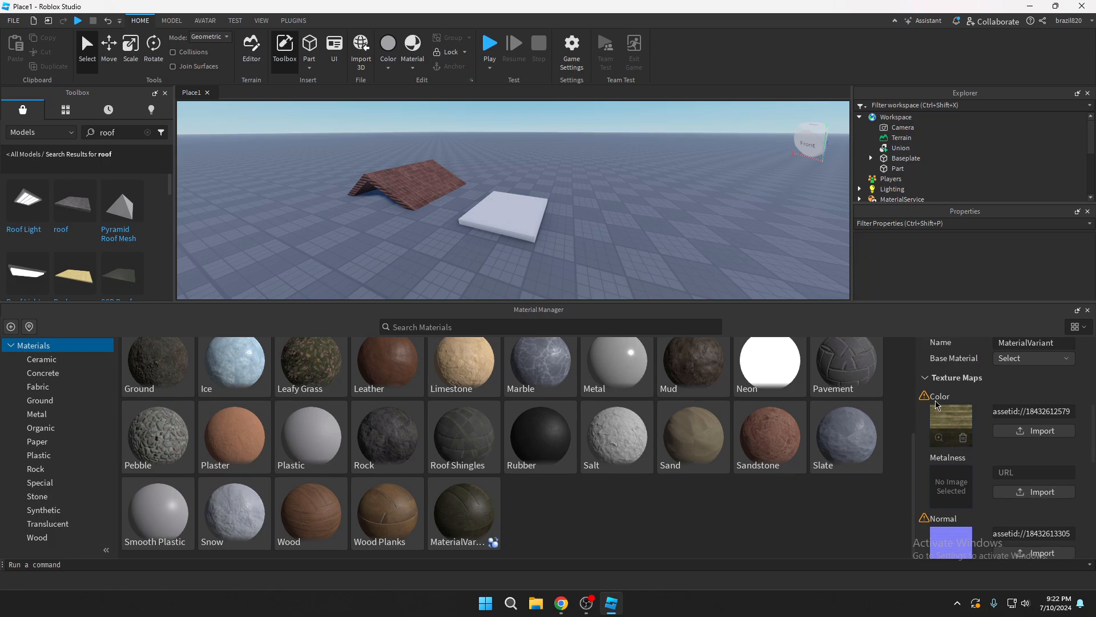
Collapse and re-expand the texture map settings, then select the white slab.
left_click(925, 378)
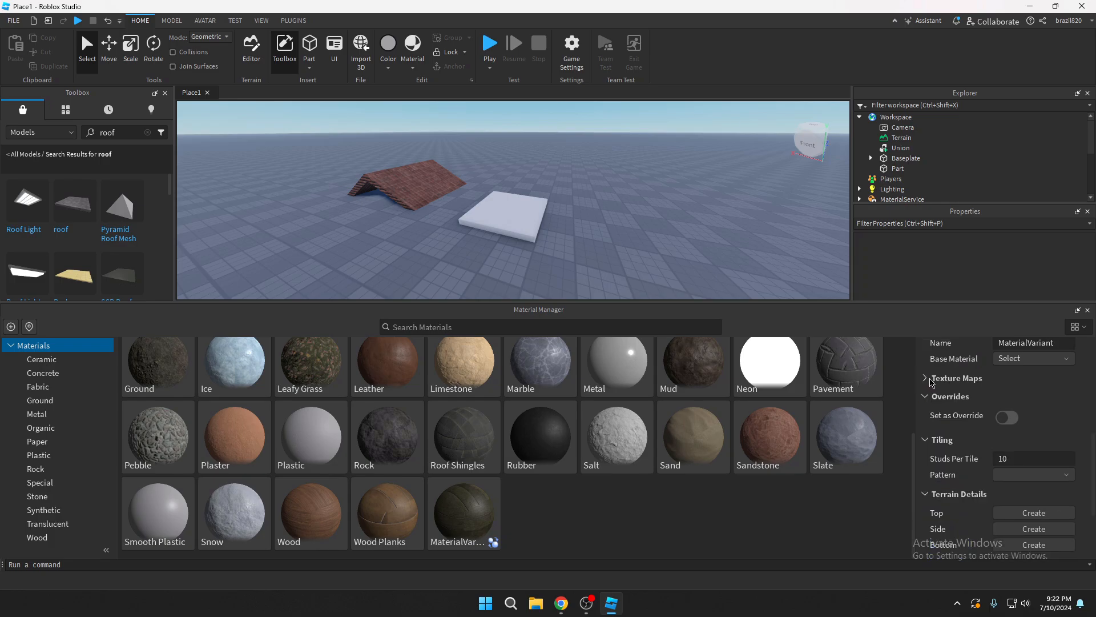
left_click(924, 378)
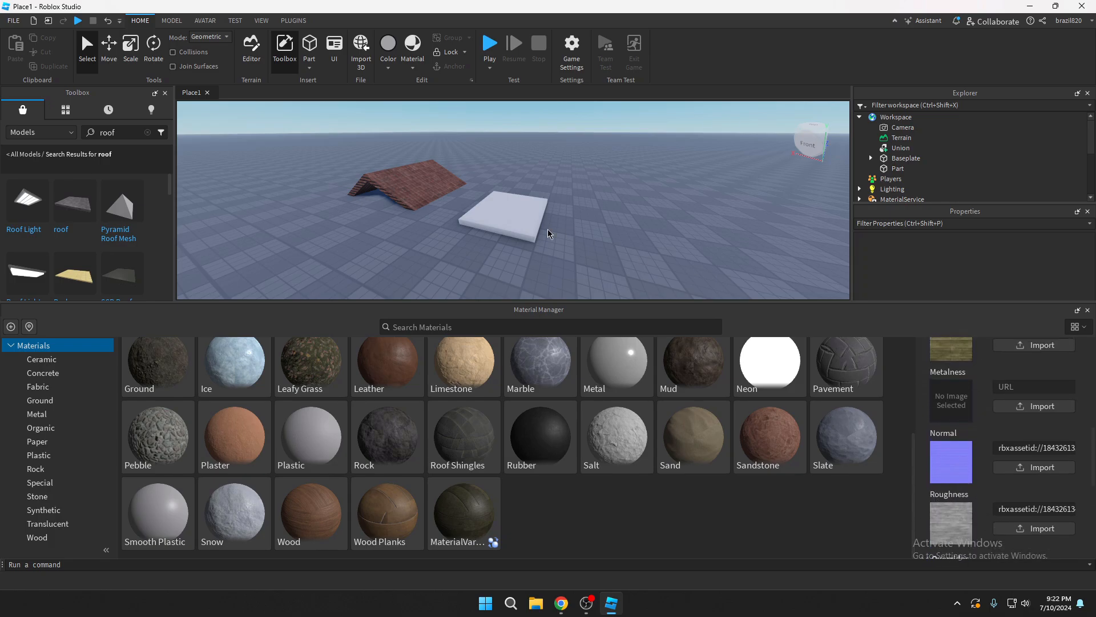
left_click(508, 218)
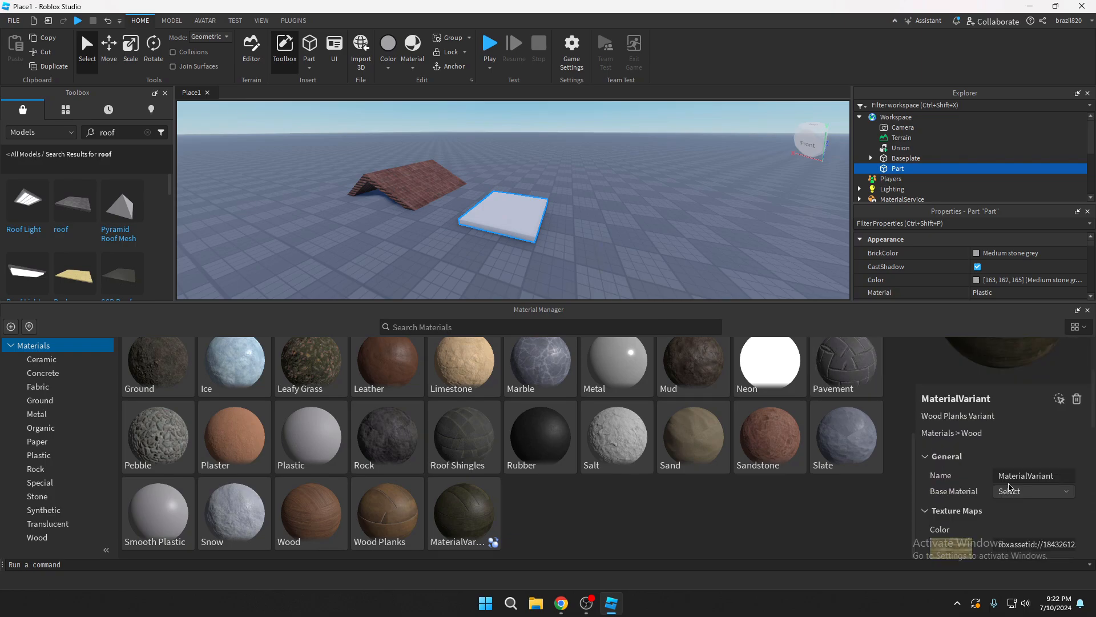